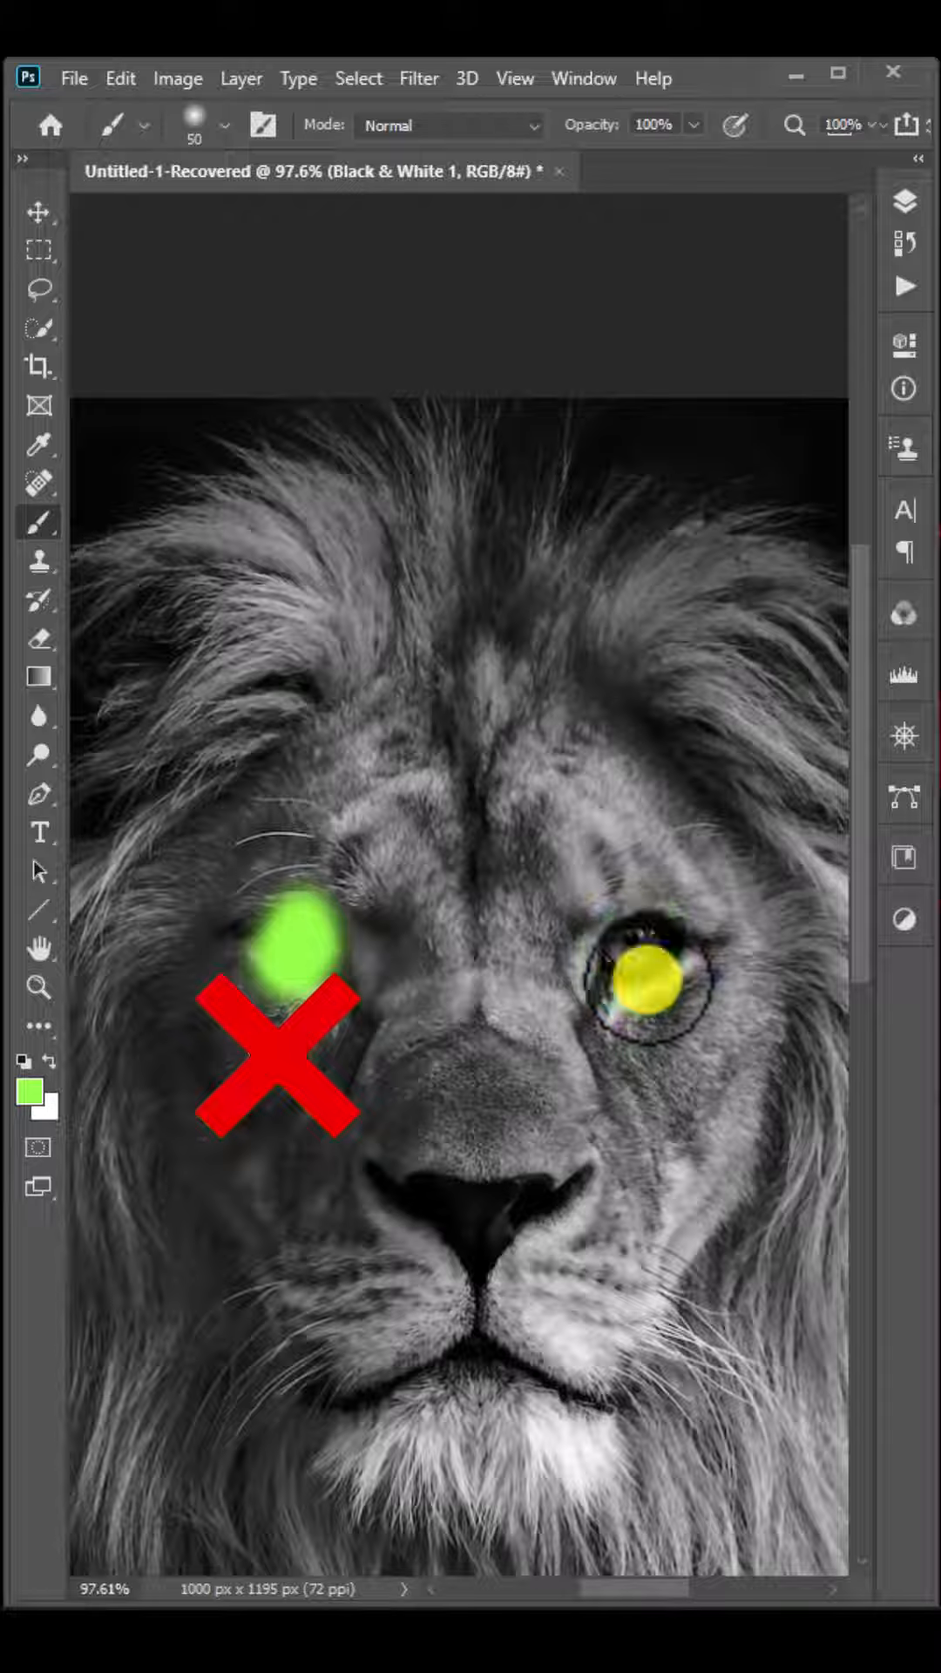
Step: Add an empty Layer 1 above Black & White 1 and open its blend mode list
{"action": "left_click", "coordinate": [902, 200]}
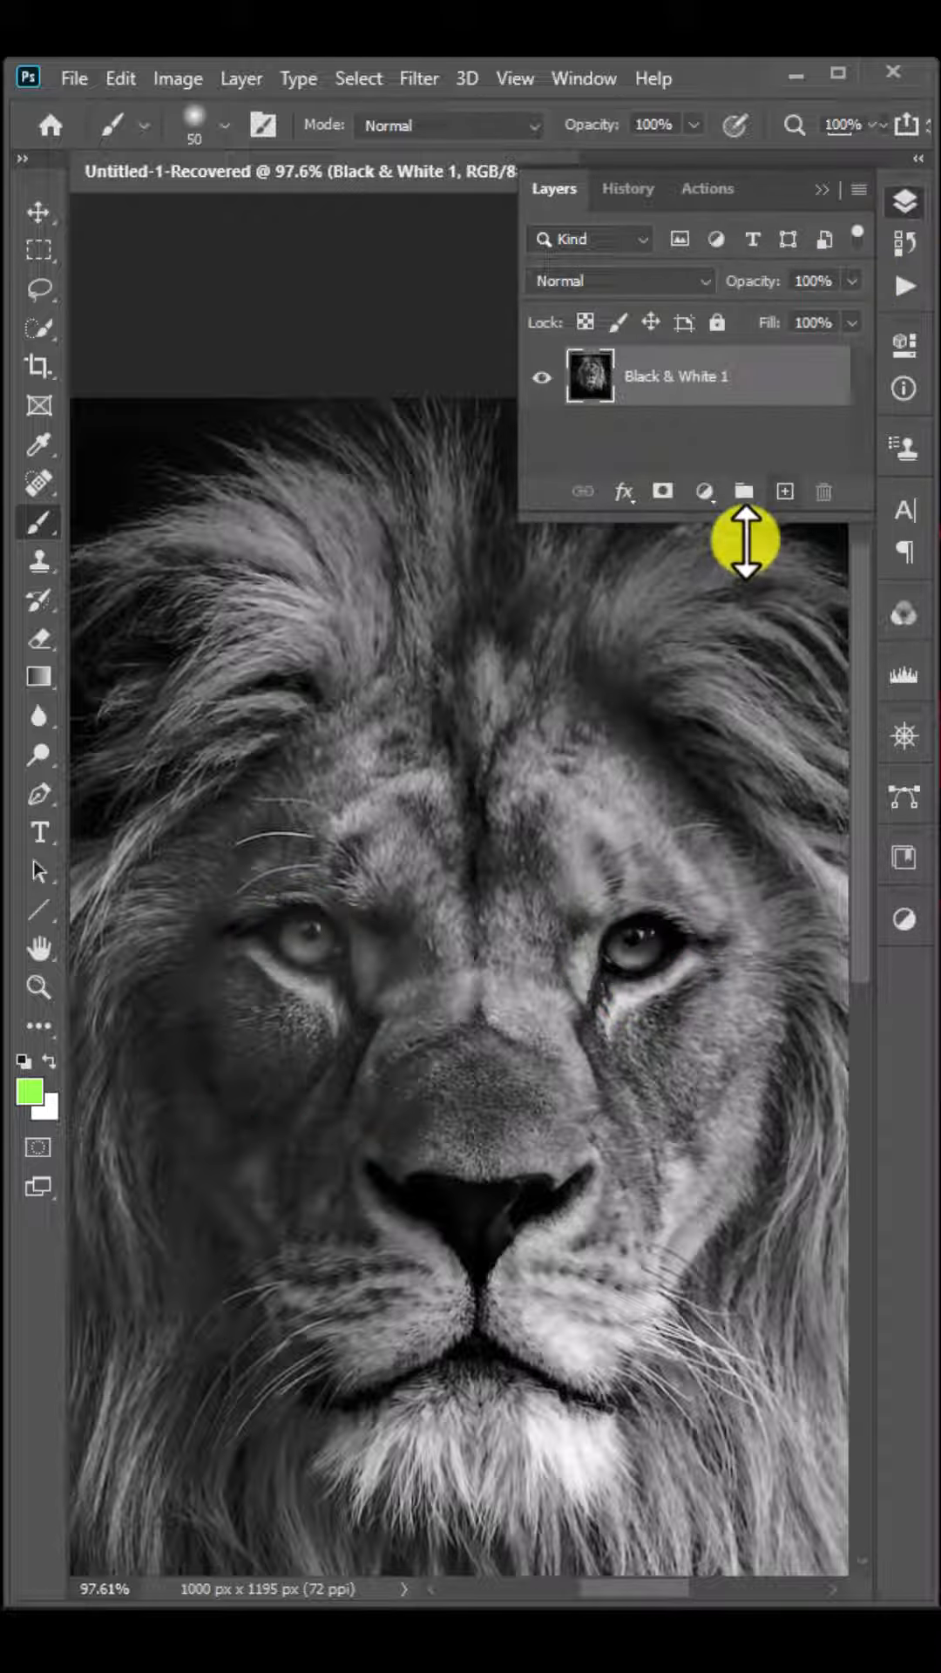
{"action": "left_click", "coordinate": [784, 491]}
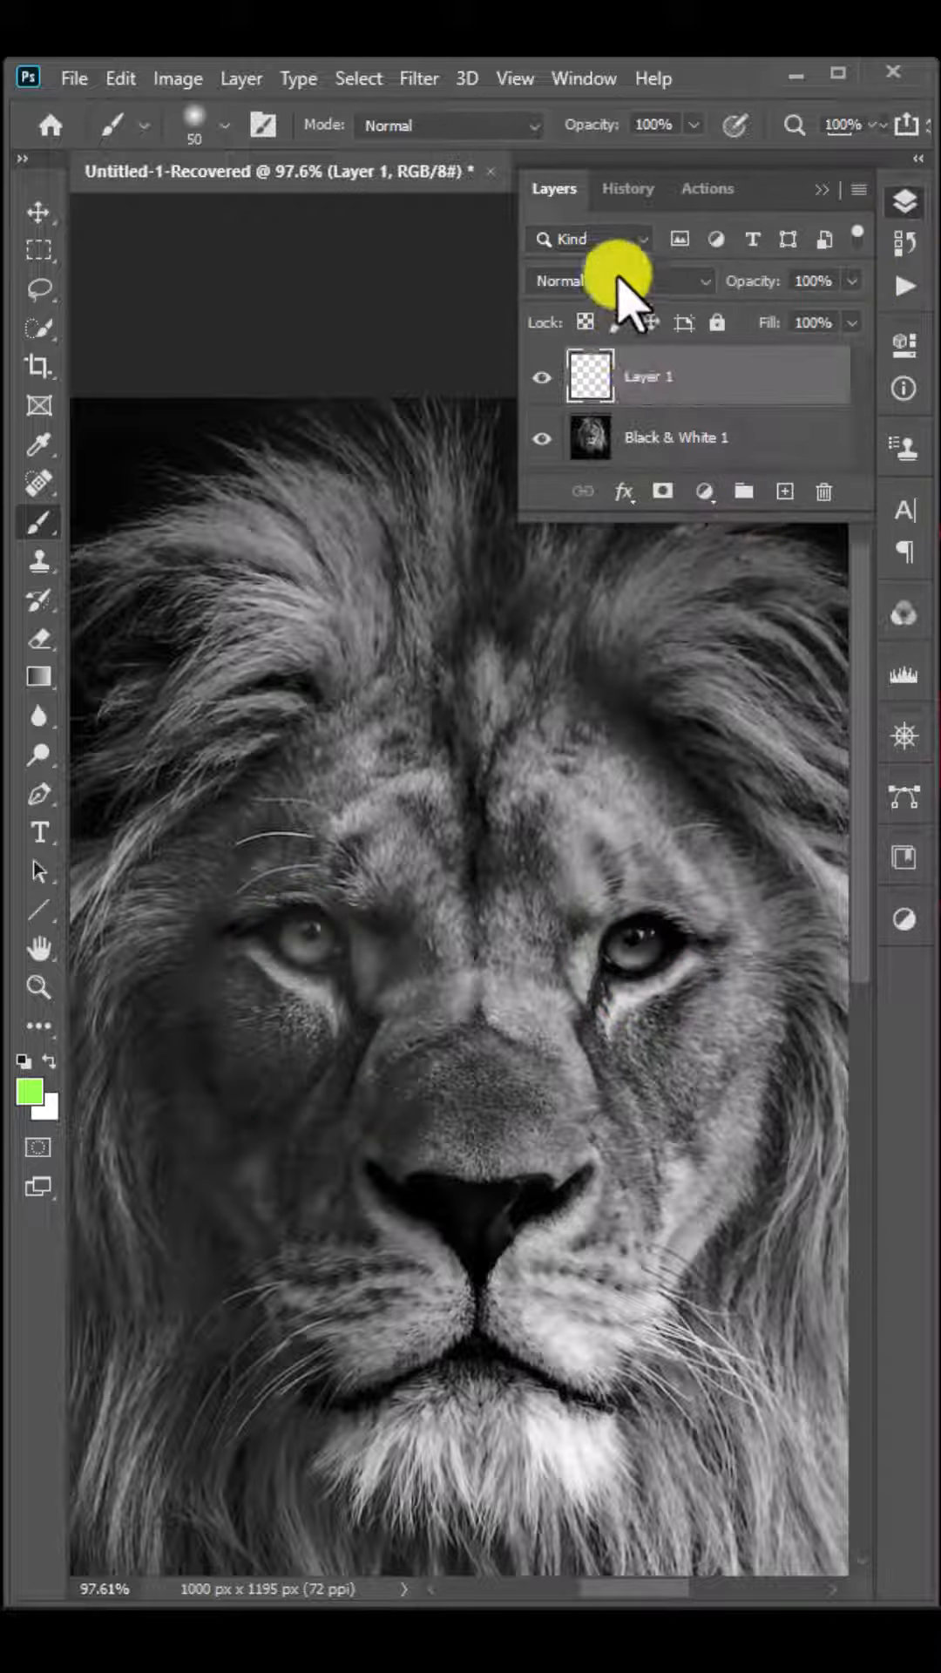
{"action": "left_click", "coordinate": [614, 281]}
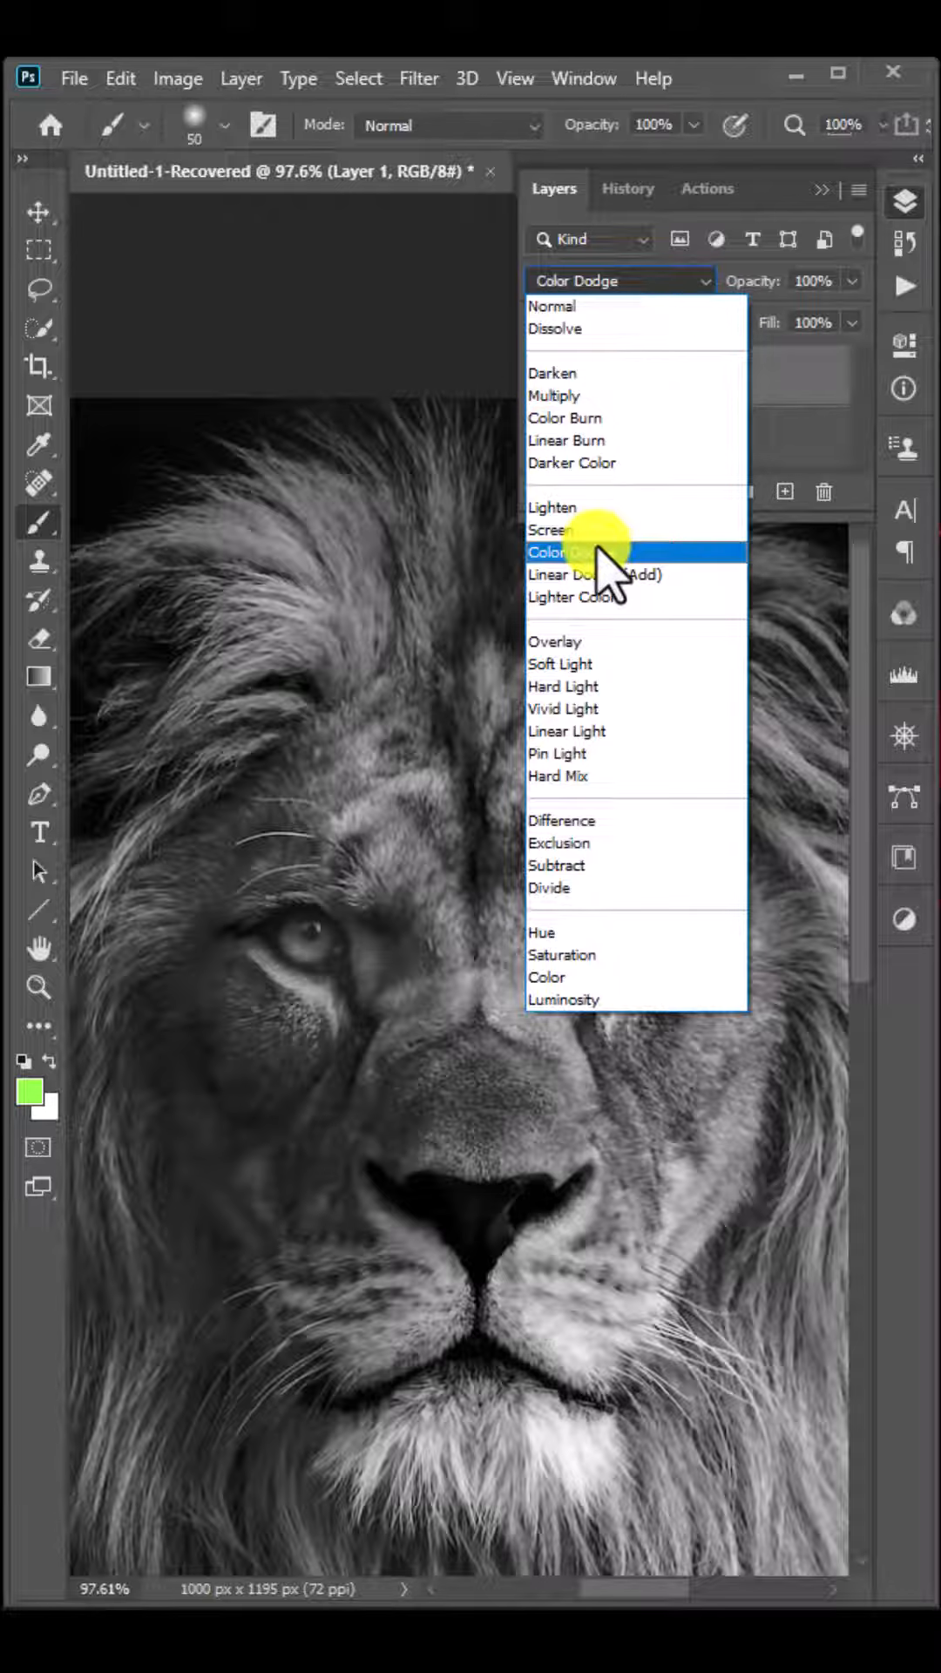
Step: Set Layer 1 to Color Dodge and brush green glow over both lion eyes
{"action": "left_click", "coordinate": [560, 551]}
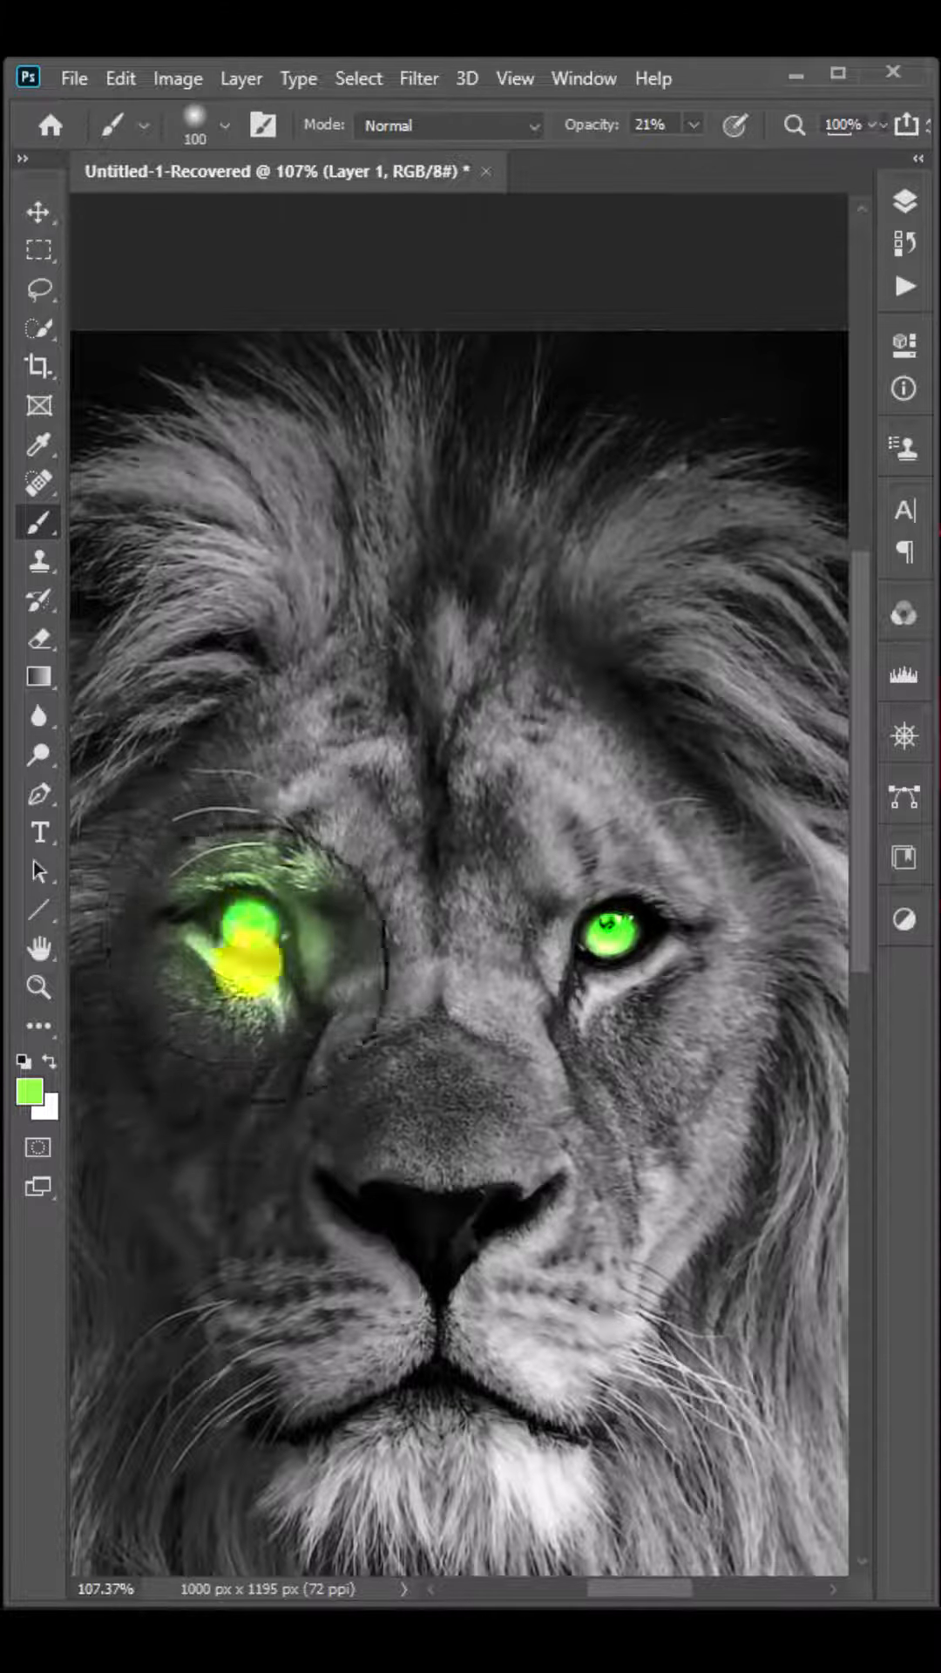
{"action": "left_click", "coordinate": [593, 939]}
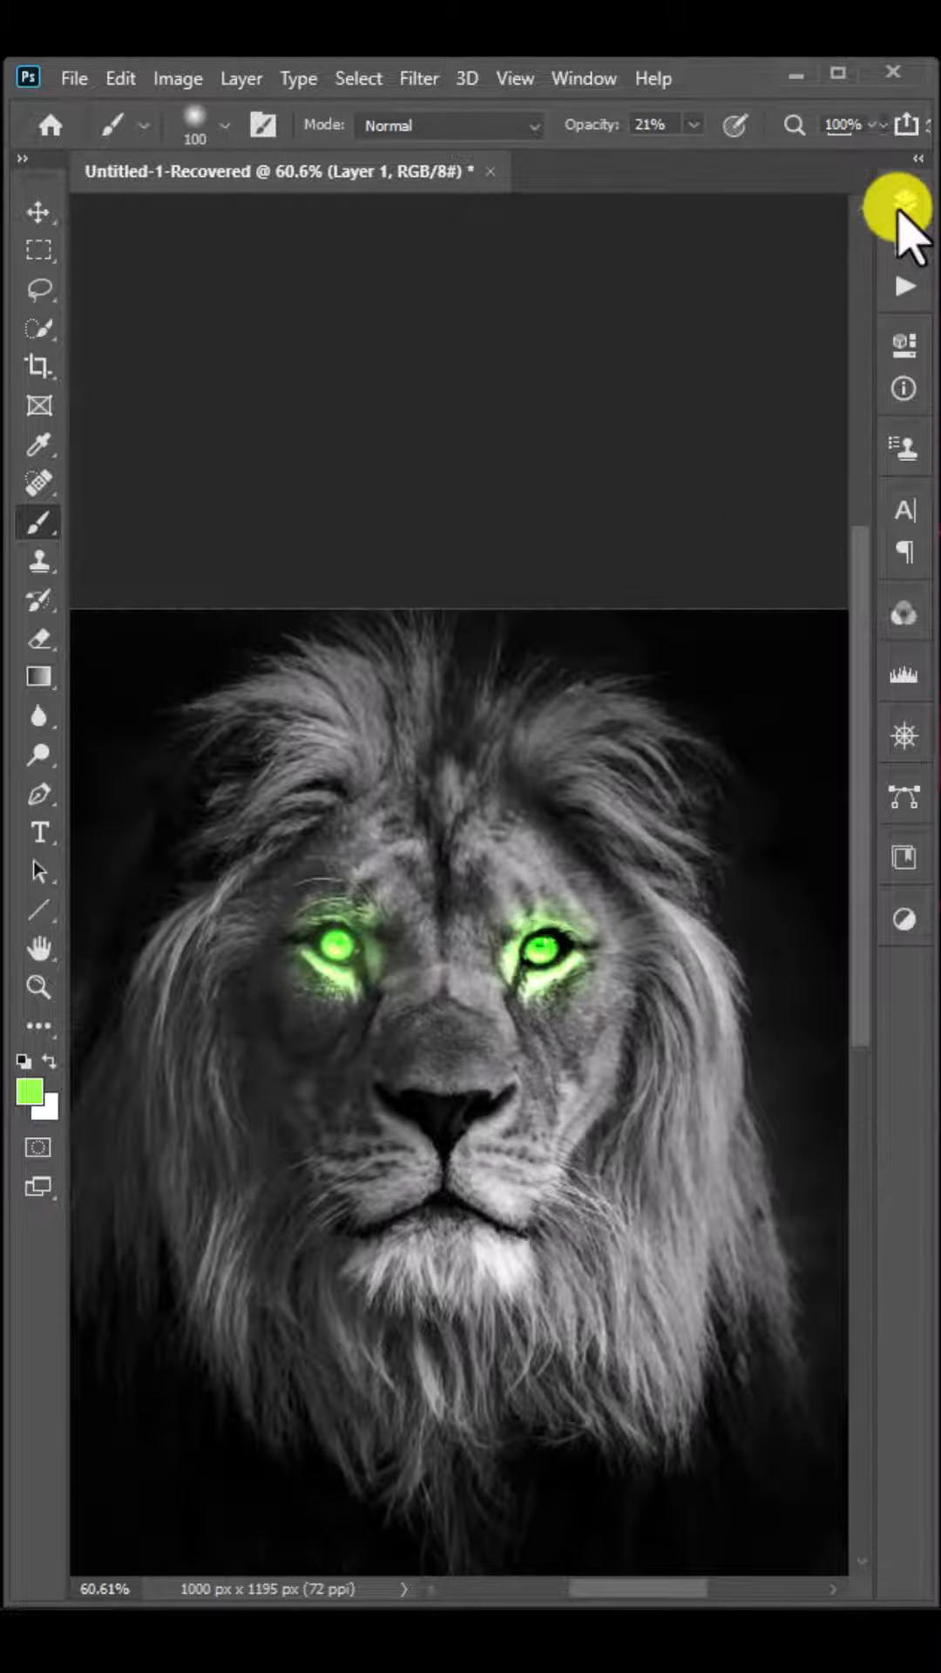
Step: Toggle off Layer 1's visibility to compare the plain grey eyes
{"action": "left_click", "coordinate": [903, 203]}
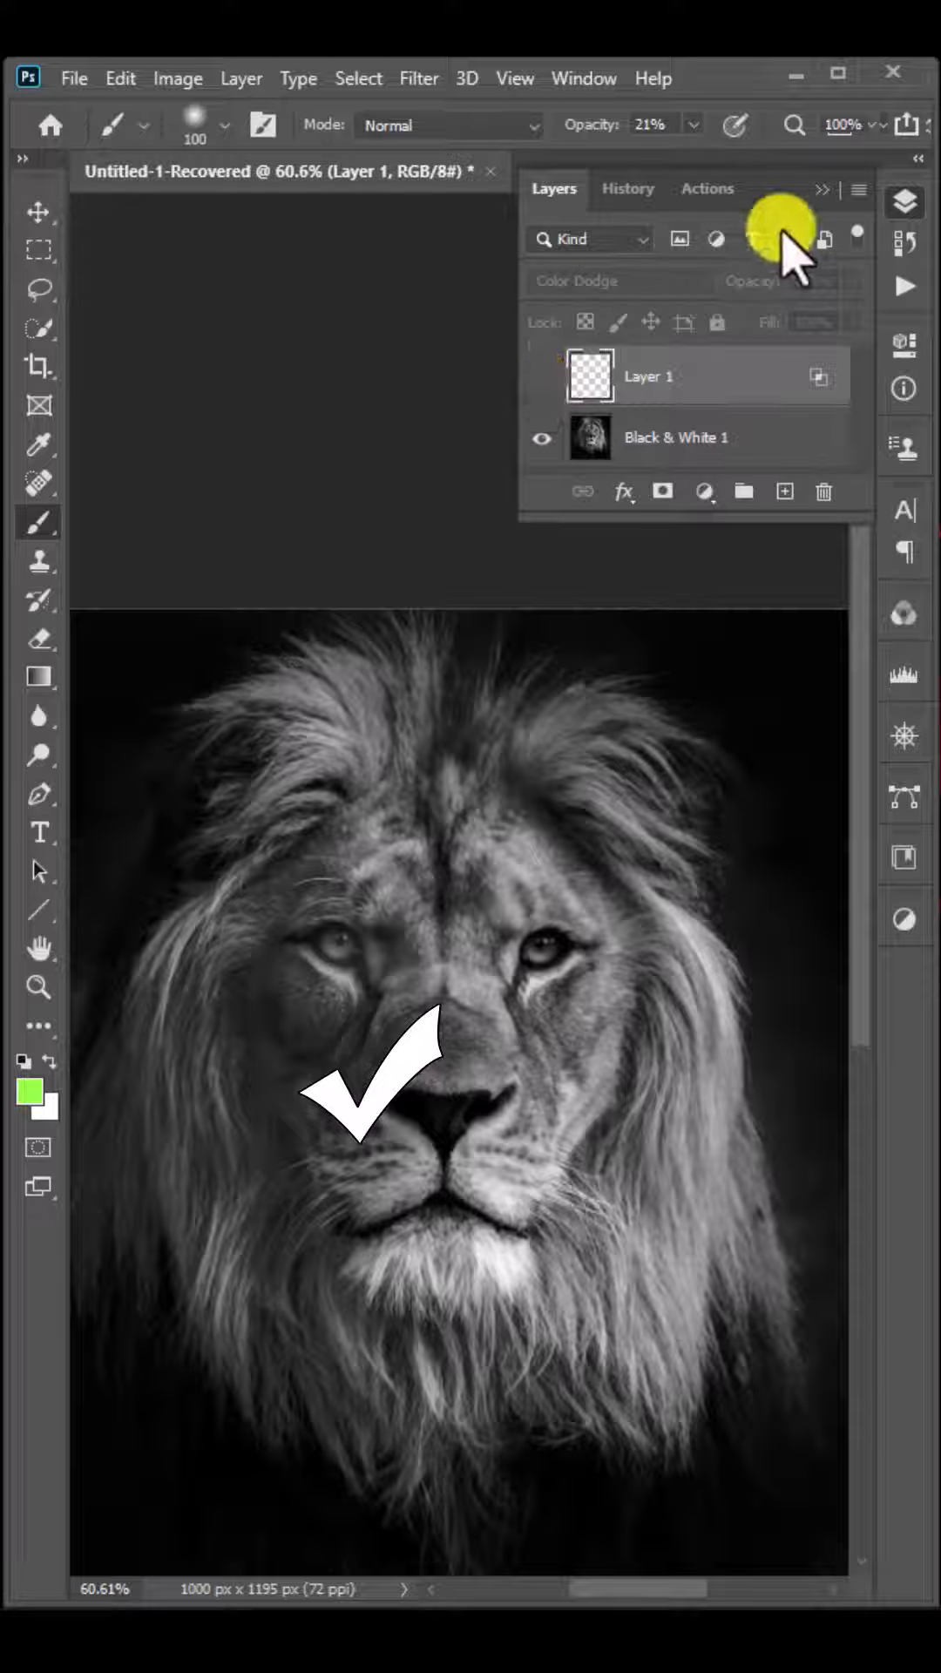